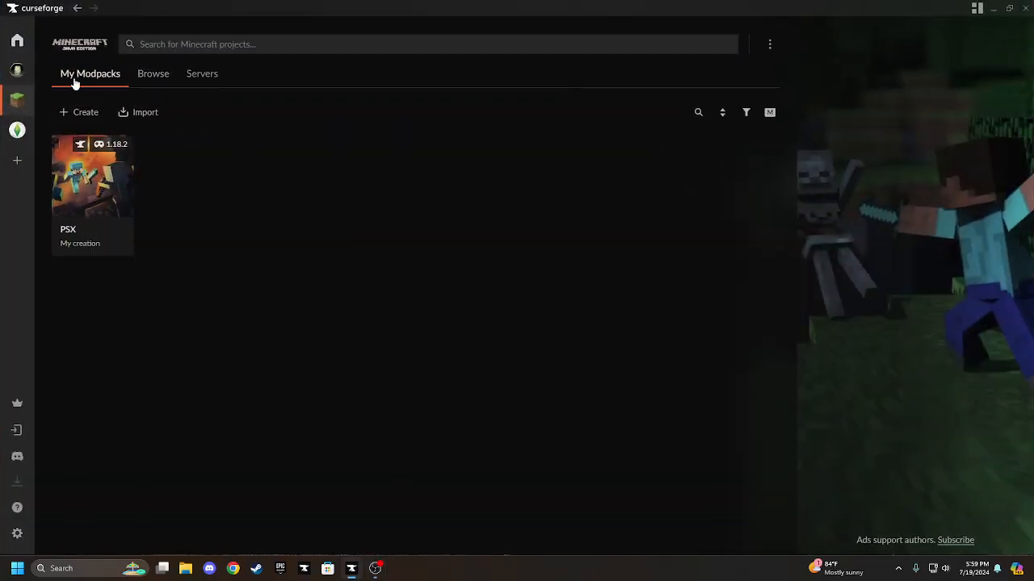
Search the Browse tab for 'MCSX' to list the MCSX - Minecraft: PS1 Edition modpack
click(152, 74)
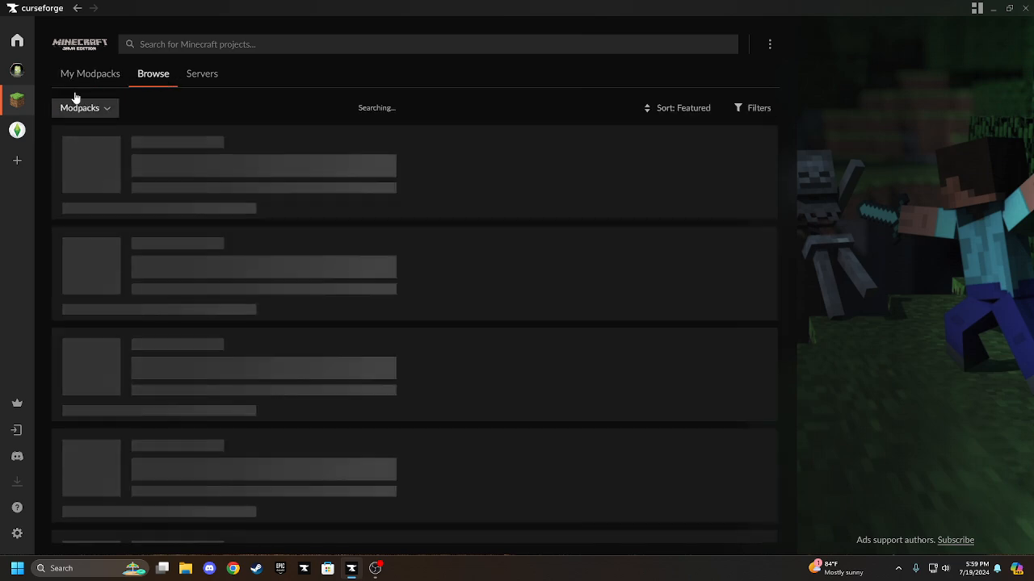
click(91, 74)
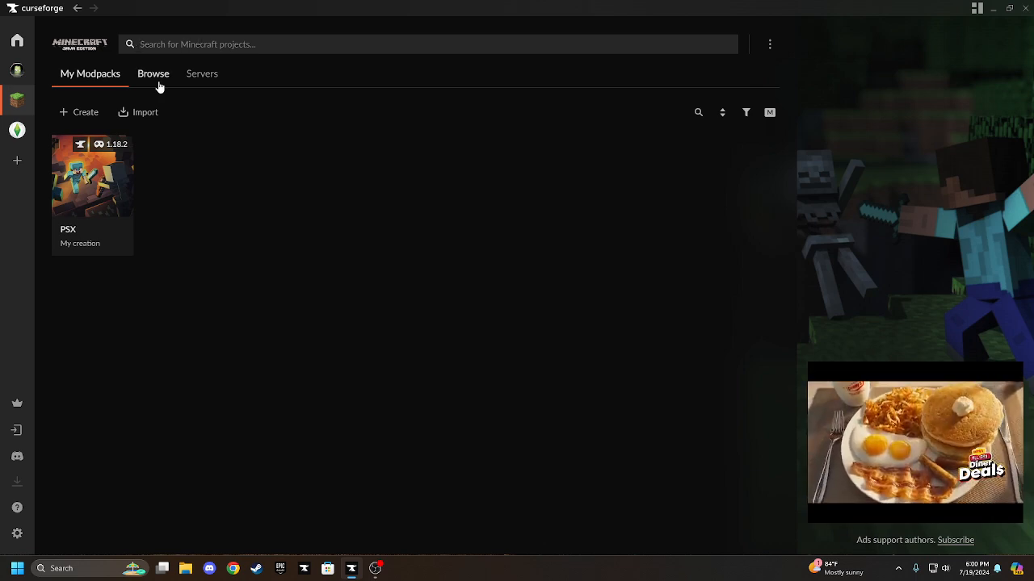
click(152, 74)
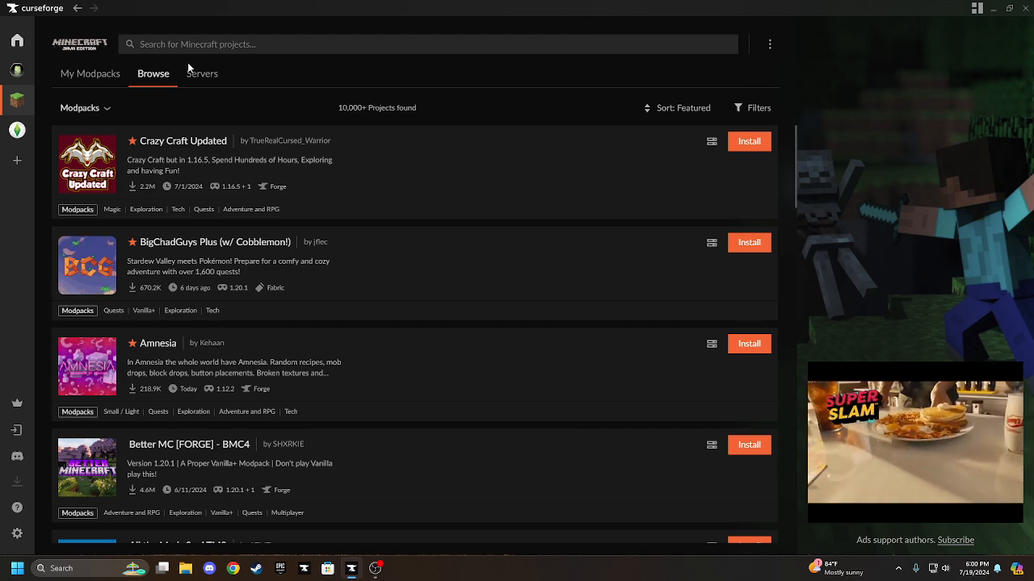
text(M)
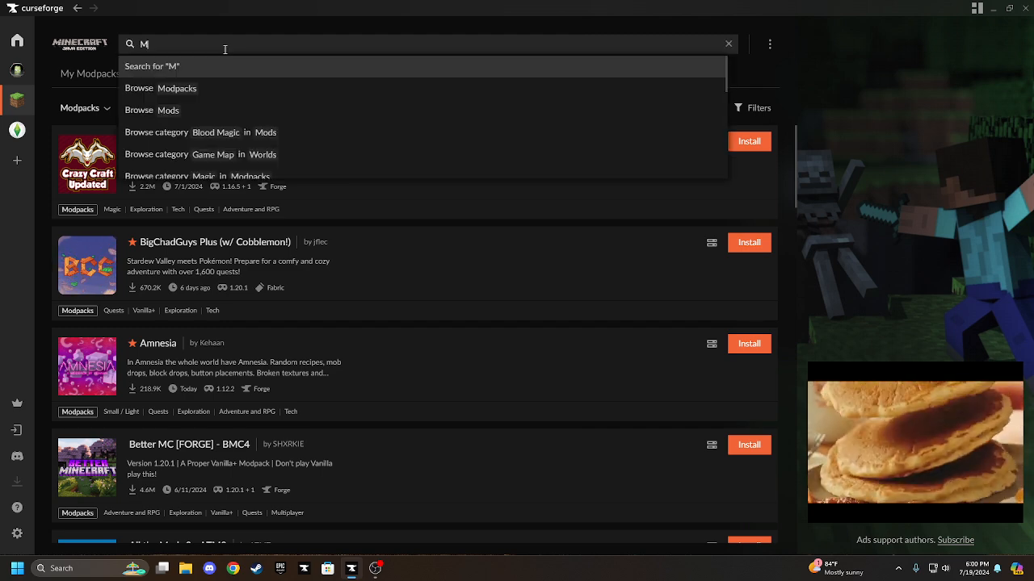
text(CSX)
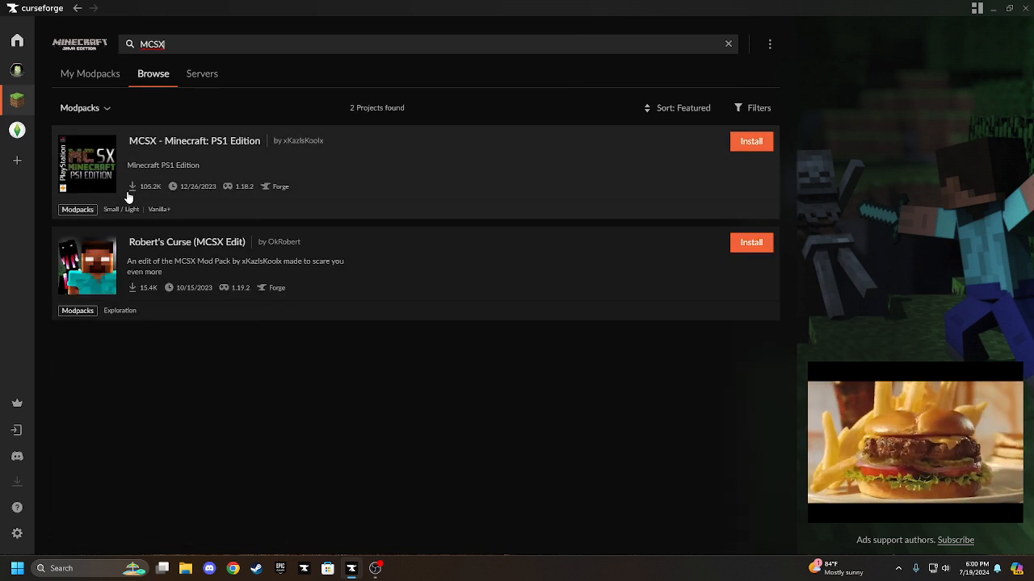
mouse_move(107, 165)
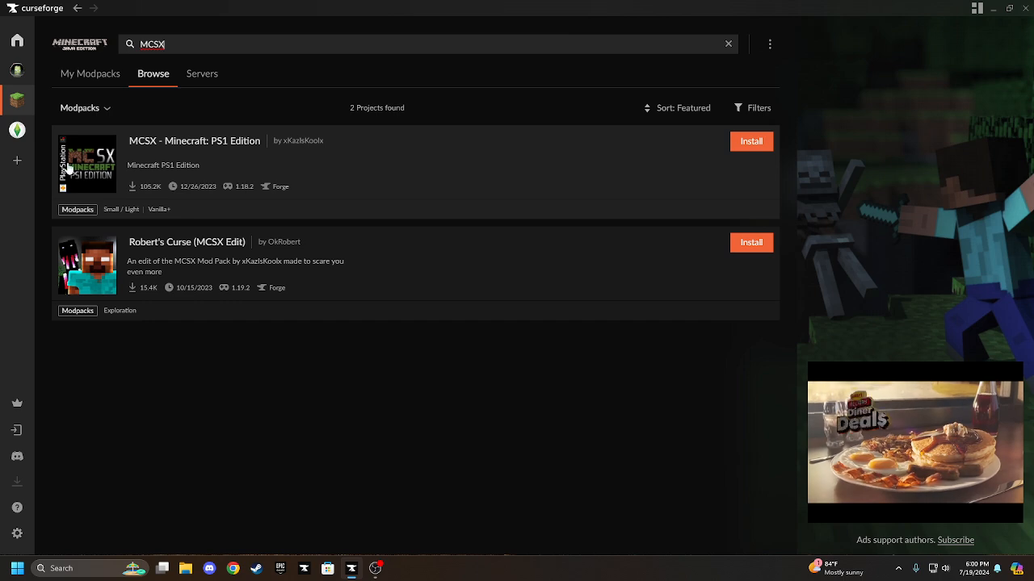
Install MCSX - Minecraft: PS1 Edition from its project page and follow its OptiFine 1.18.2 HD U H7 link
click(194, 141)
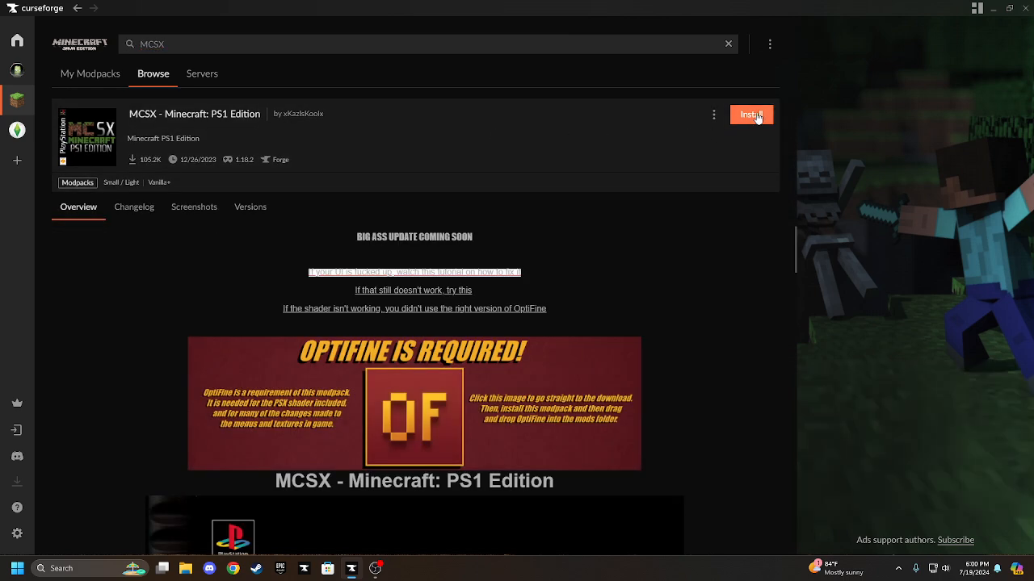
click(749, 113)
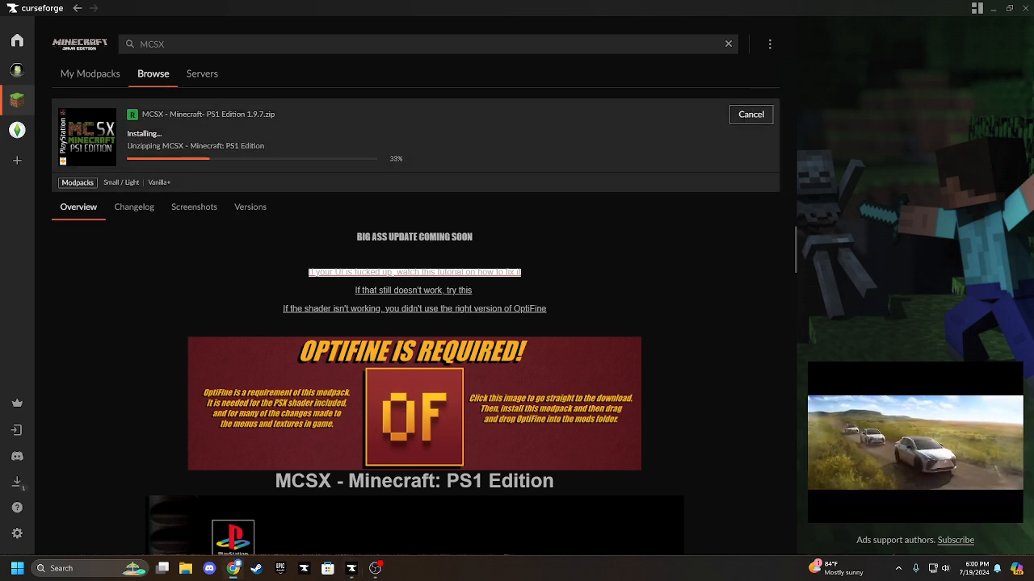
click(413, 416)
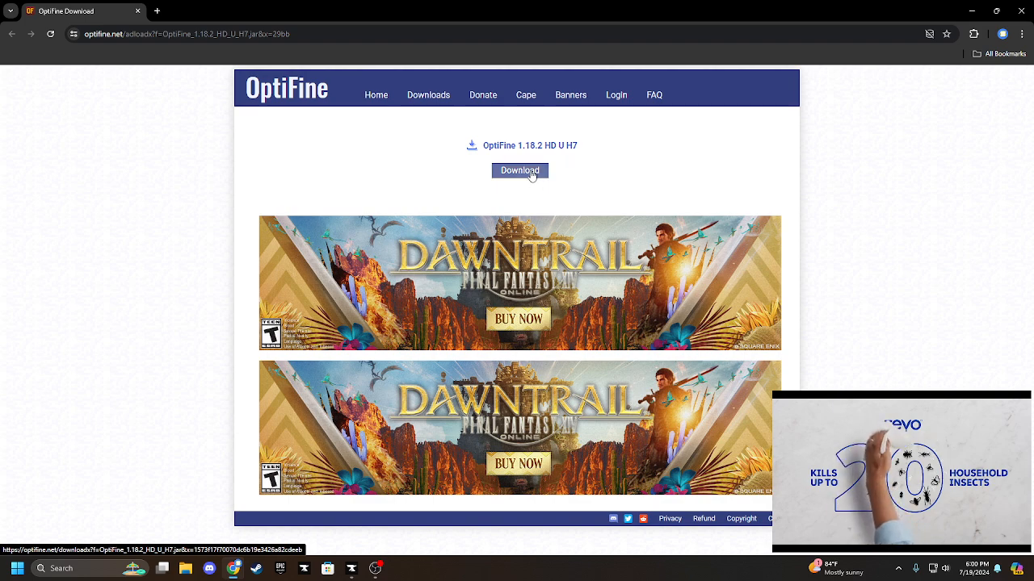
Download OptiFine_1.18.2_HD_U_H7.jar in Chrome and block the site's multiple-download request
click(520, 172)
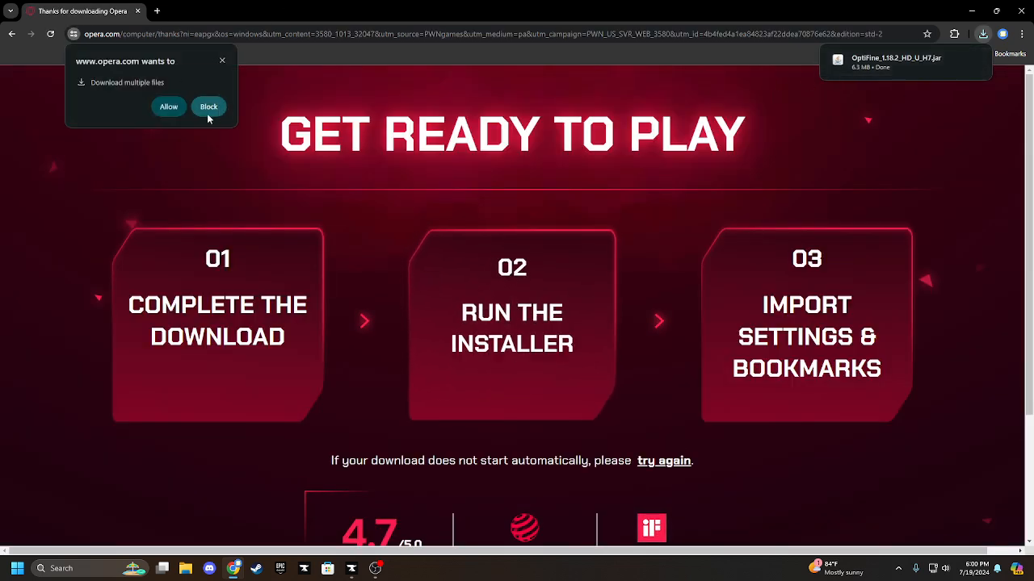
click(209, 106)
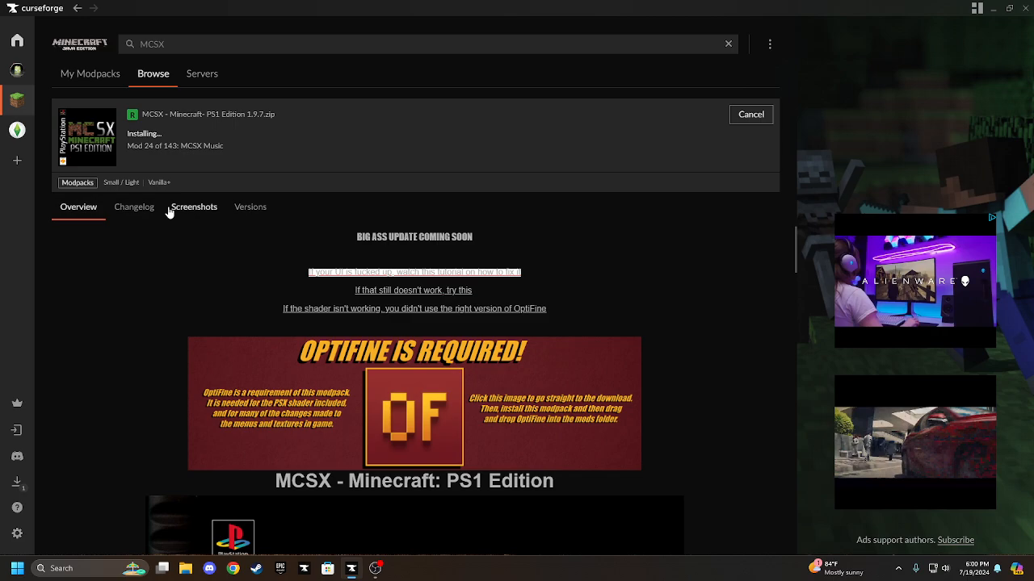
Return to My Modpacks, where MCSX 1.9.7 appears installing beside the PSX profile
scroll(down, 3)
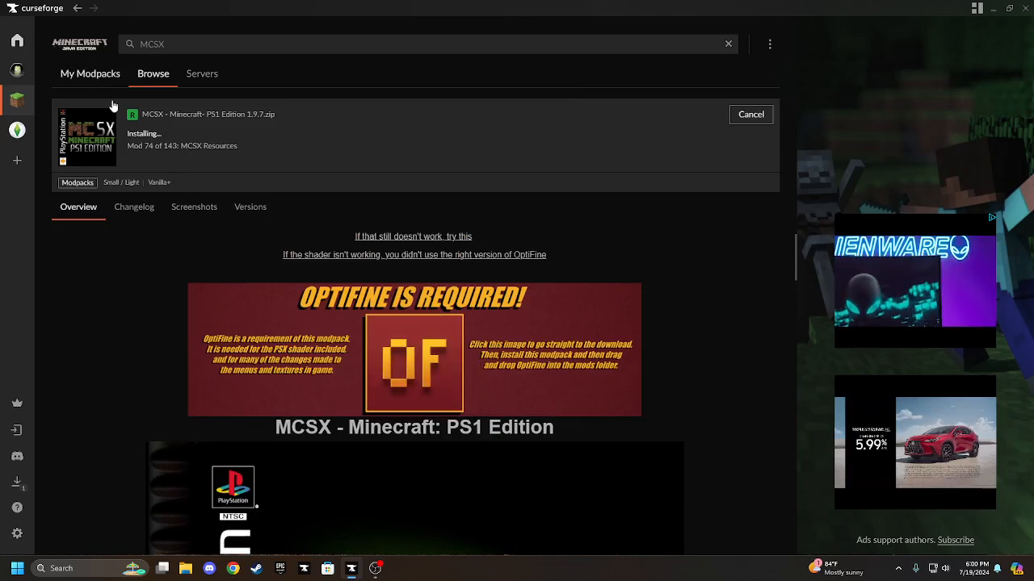
click(91, 74)
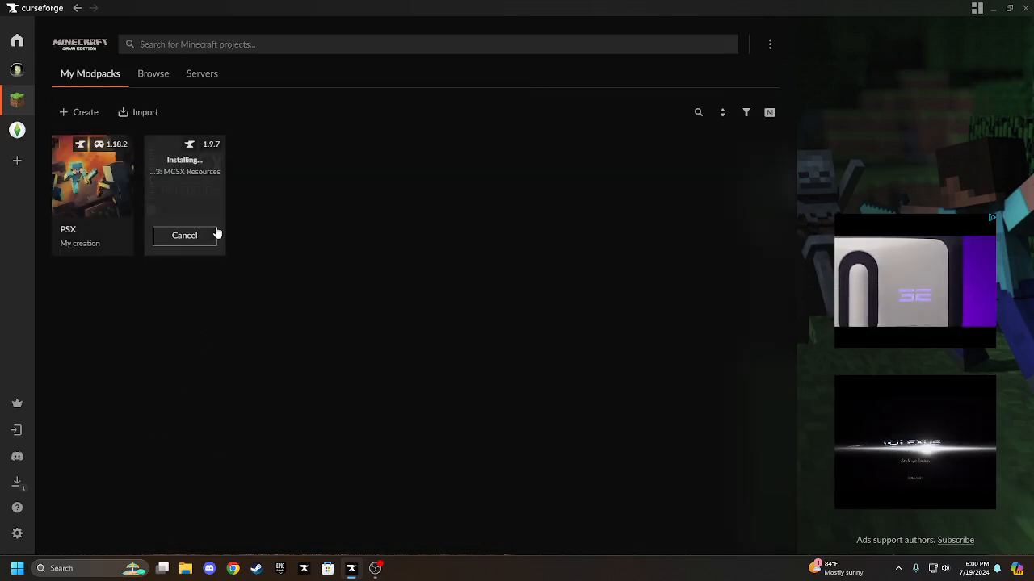
mouse_move(271, 368)
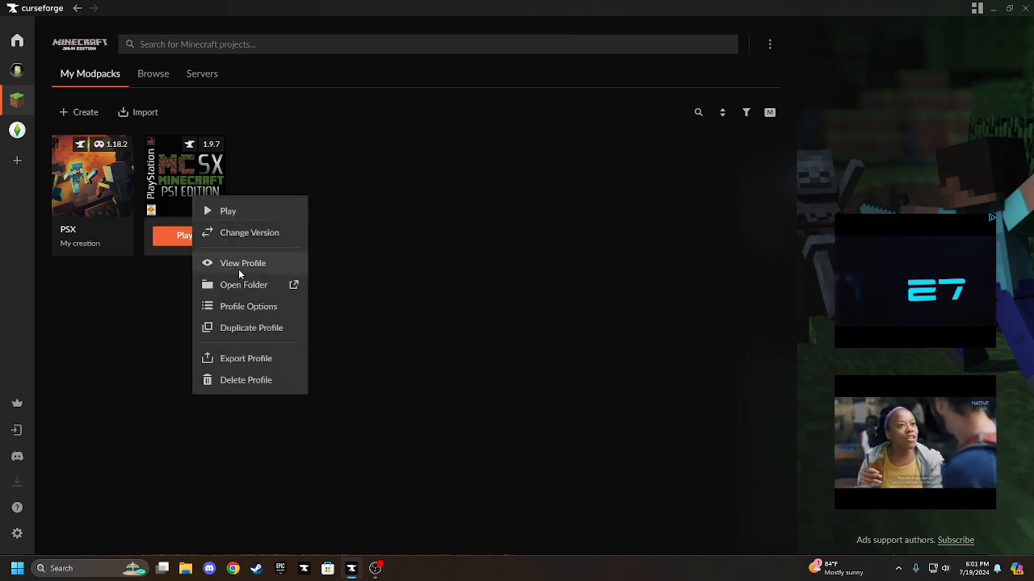
Open the MCSX instance folder on disk from the modpack's menu
click(244, 284)
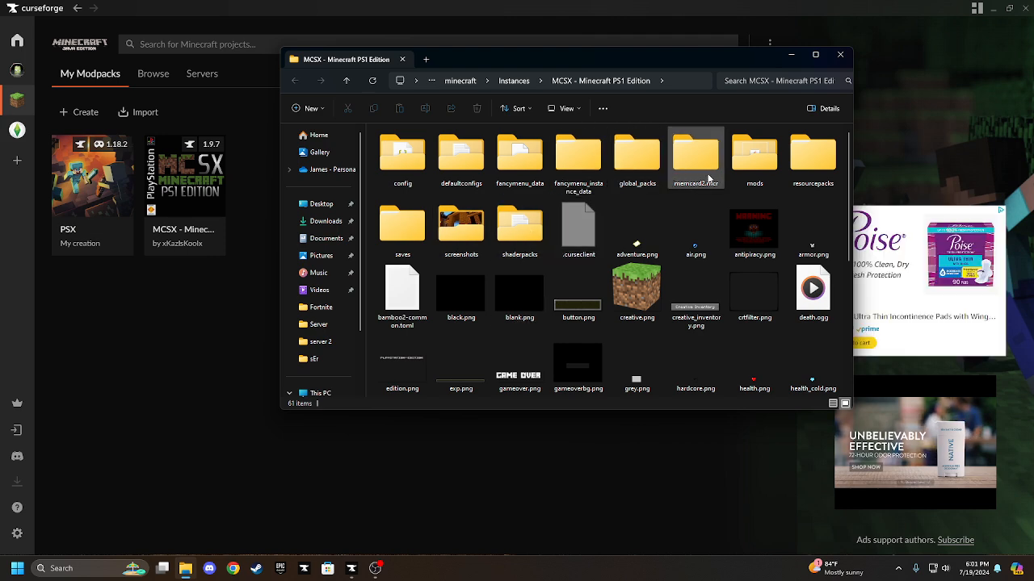
mouse_move(702, 177)
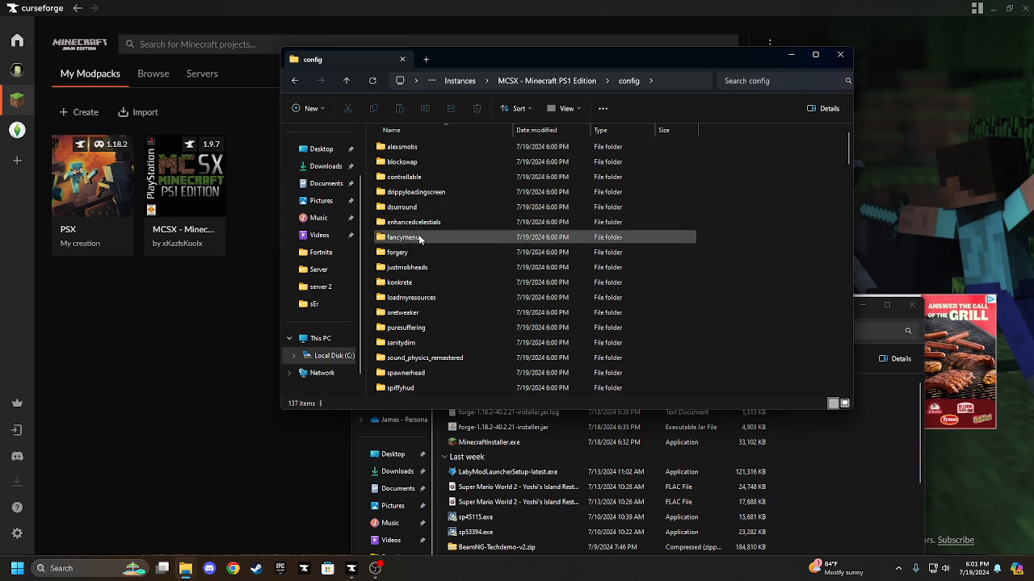
Edit and save config.txt in the config > fancymenu folder
double_click(404, 236)
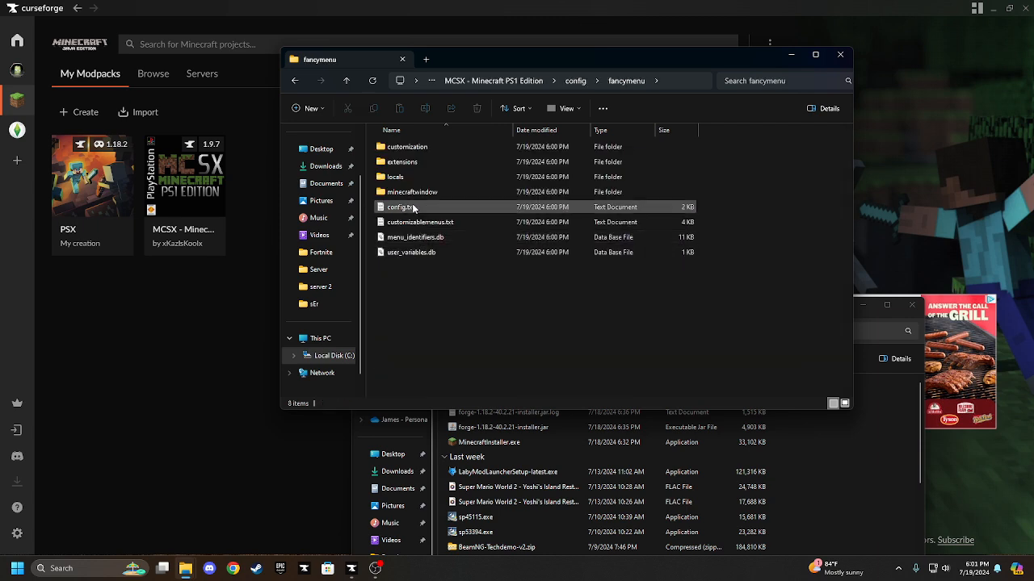
double_click(386, 207)
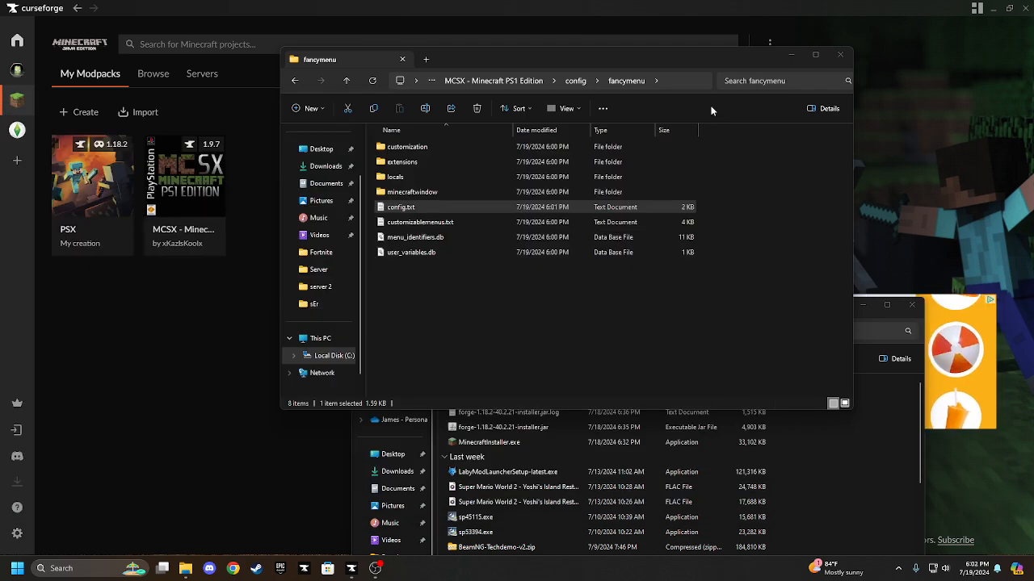
click(840, 55)
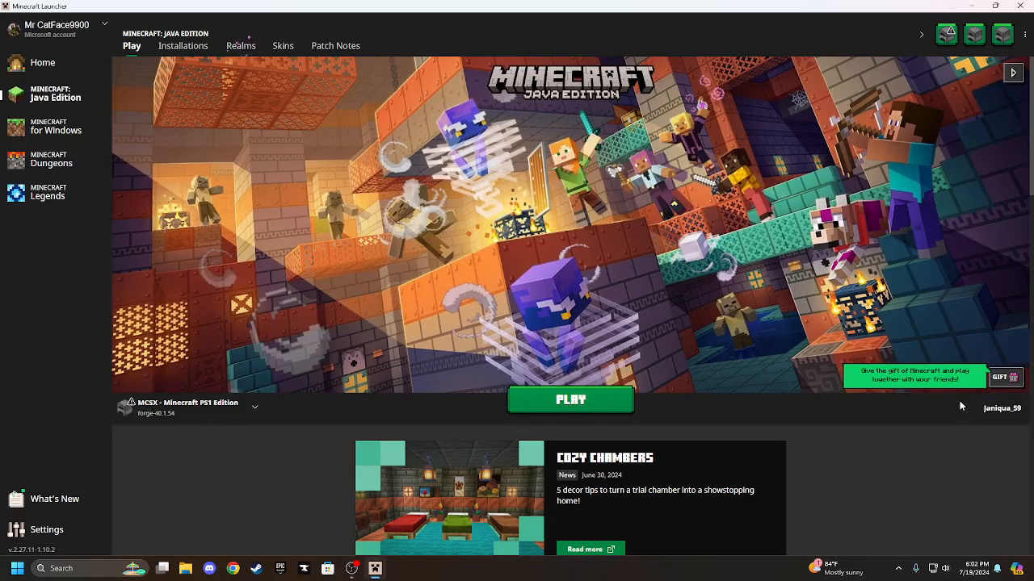
mouse_move(737, 422)
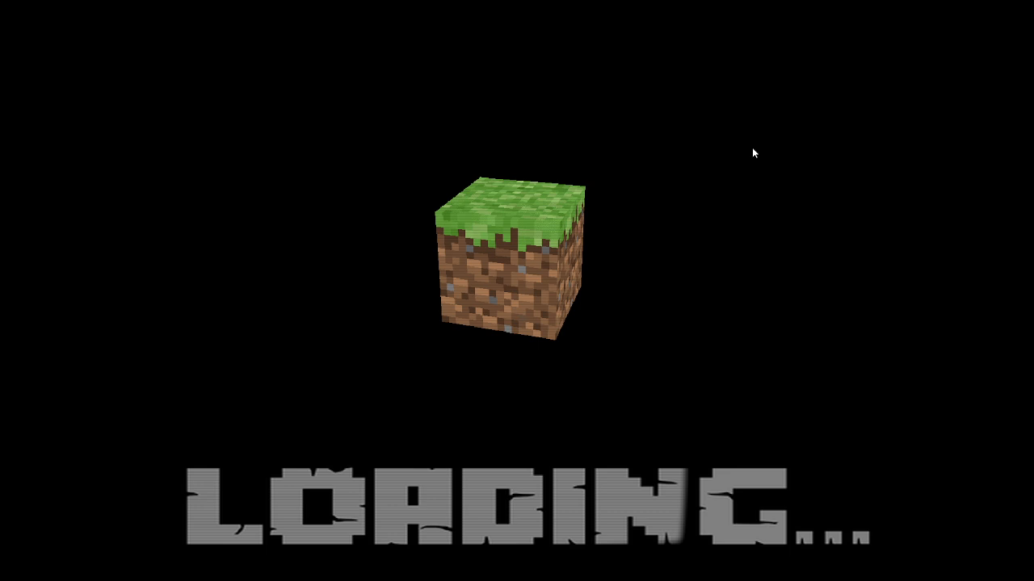
mouse_move(678, 229)
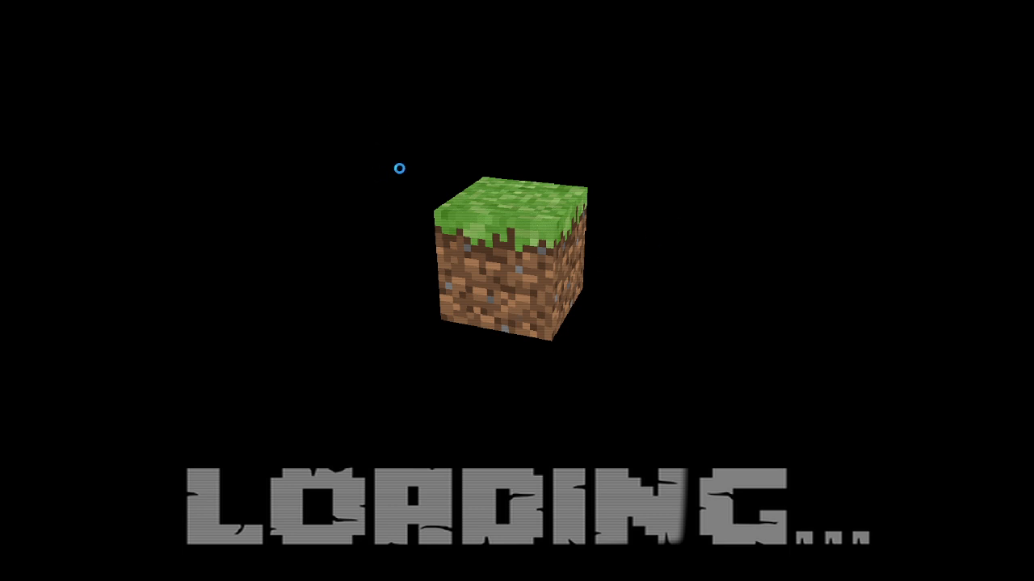
mouse_move(539, 212)
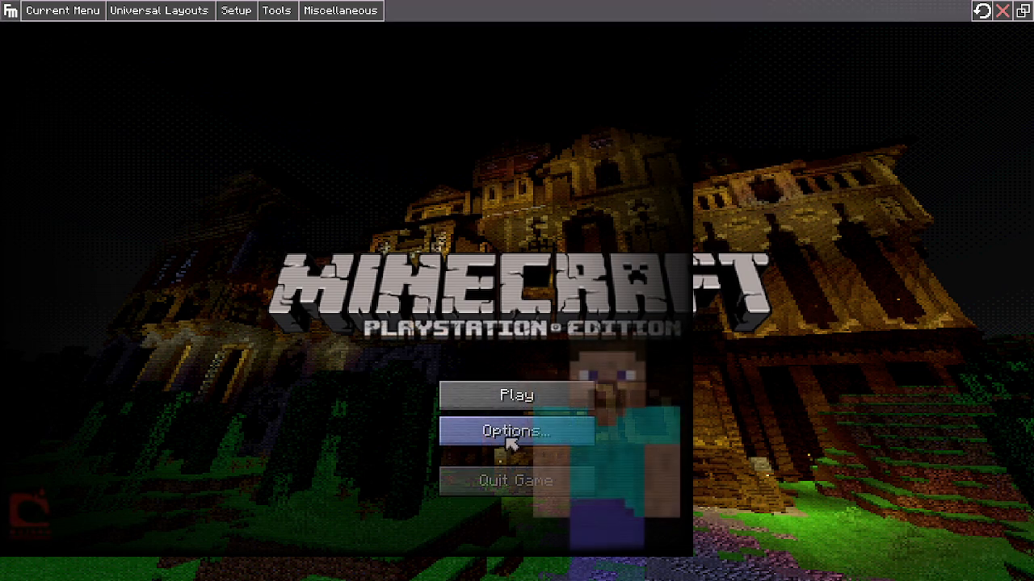
Set Max Framerate to Unlimited in Video Settings and return to Options
click(513, 429)
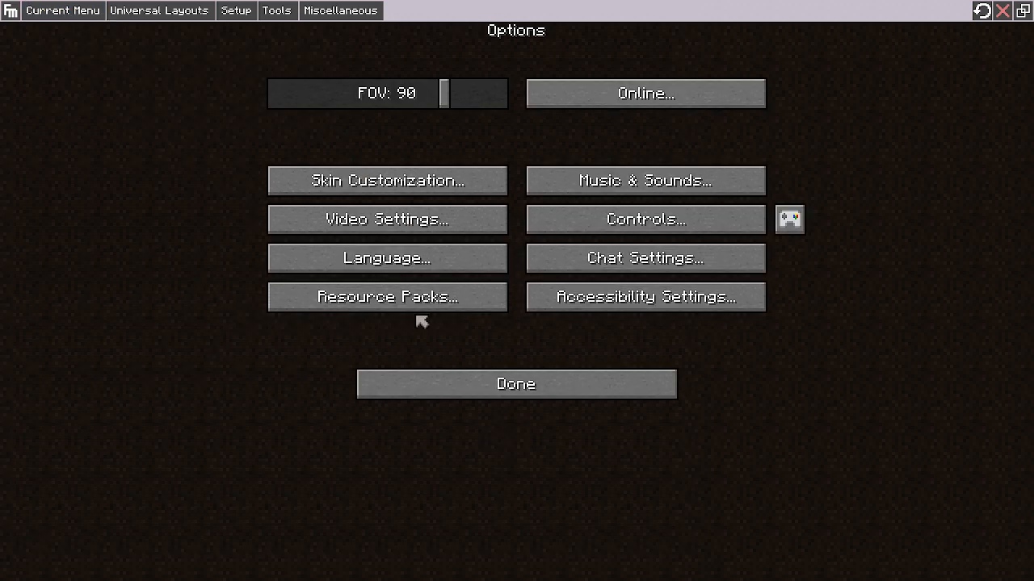
click(386, 219)
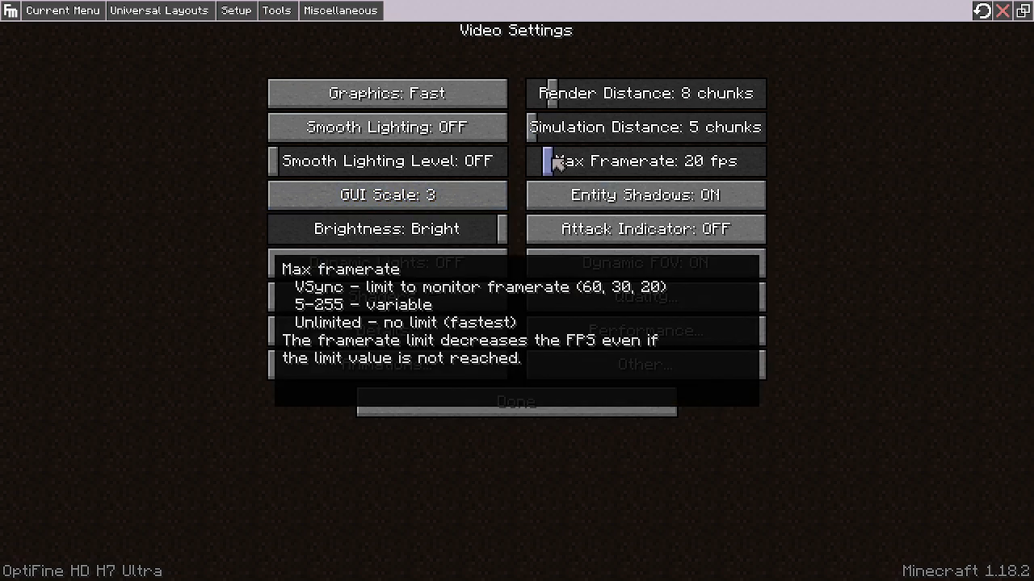
click(645, 161)
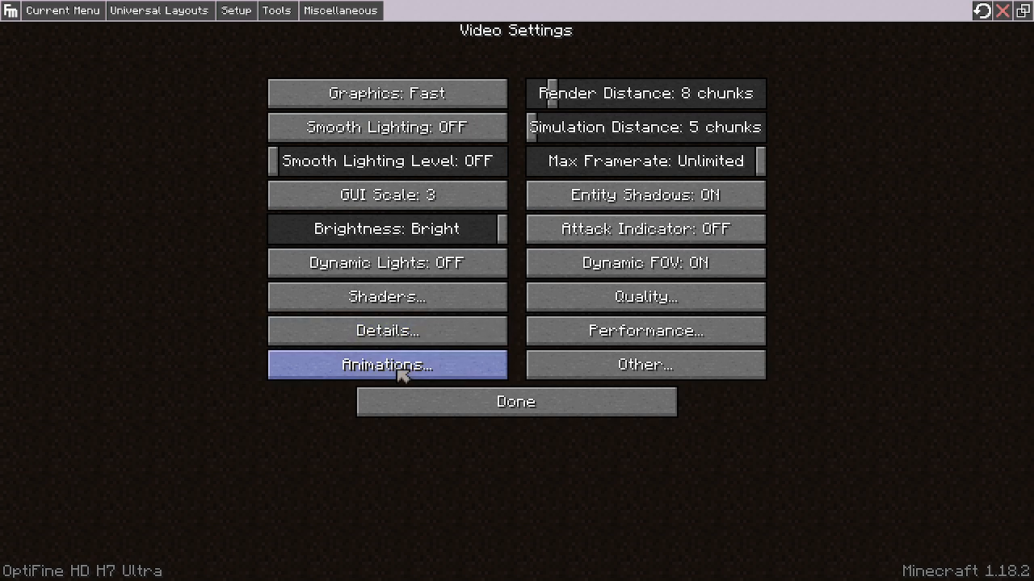
click(645, 365)
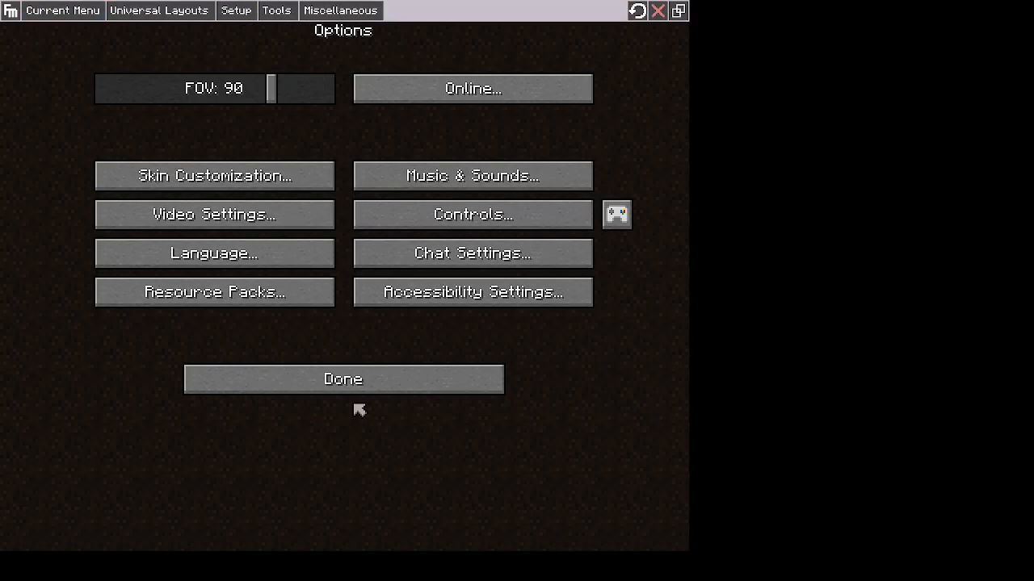
Return to the title screen and start playing a world
click(342, 378)
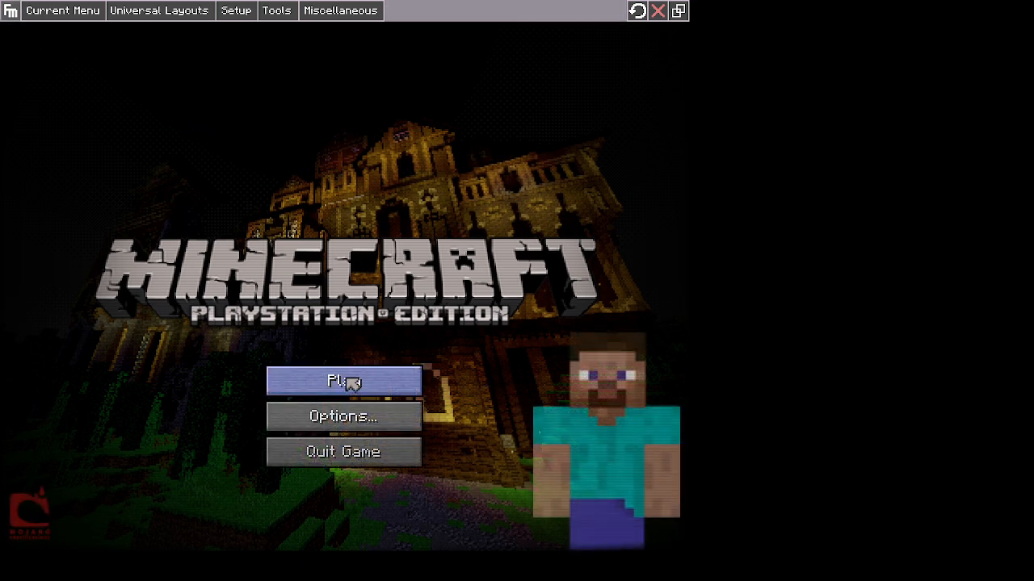
click(342, 382)
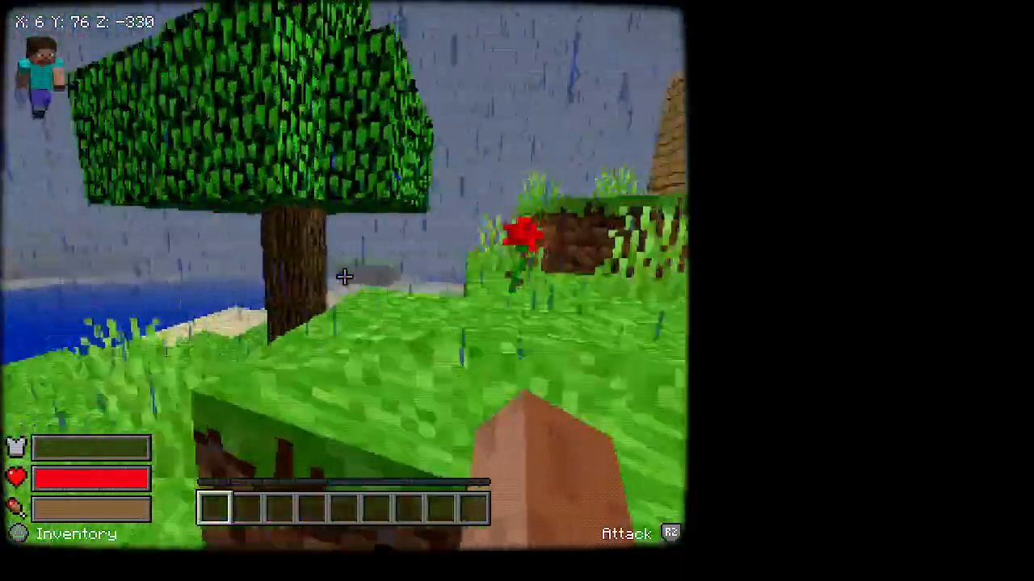
Save the world and quit to the title screen
key(Escape)
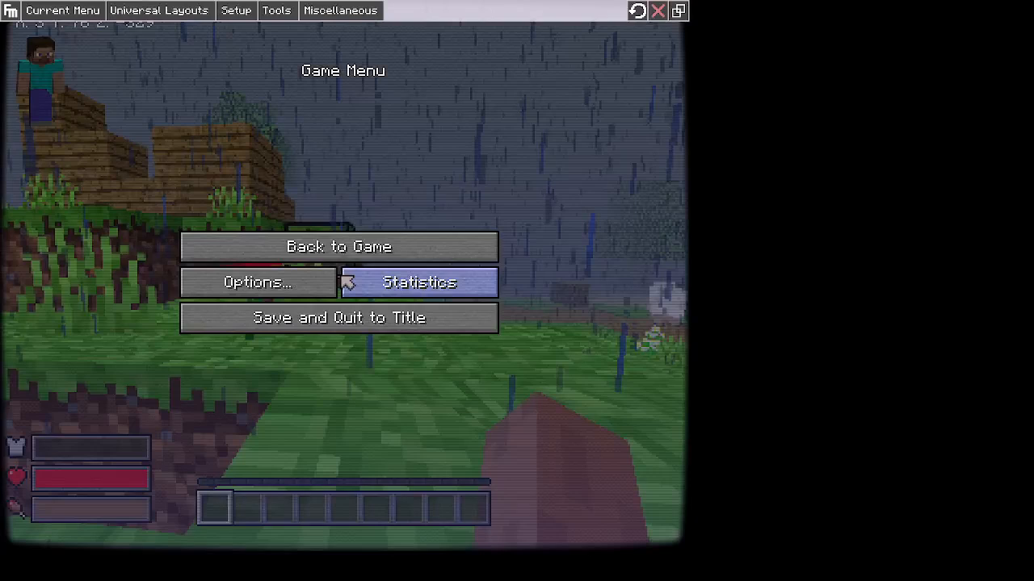
click(339, 317)
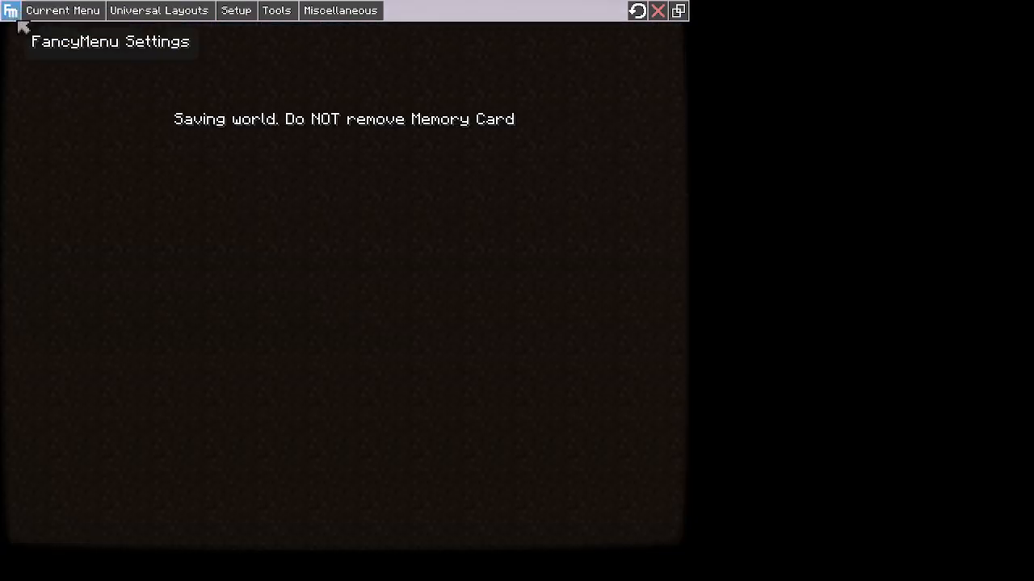
click(61, 10)
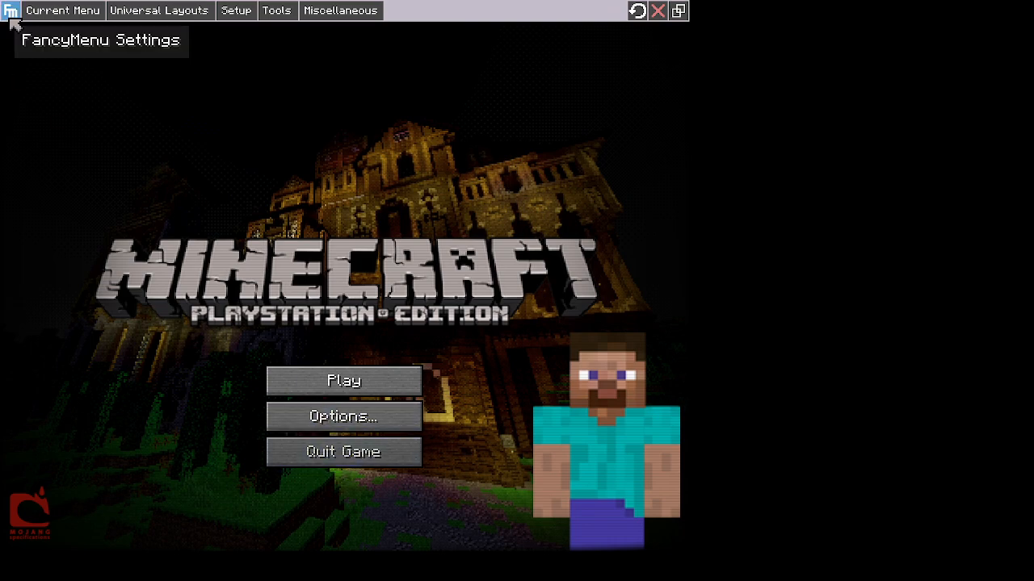
Enter MCSXSERVERJRJ.aternos.me as a Direct Connection address and return to the multiplayer list
click(342, 381)
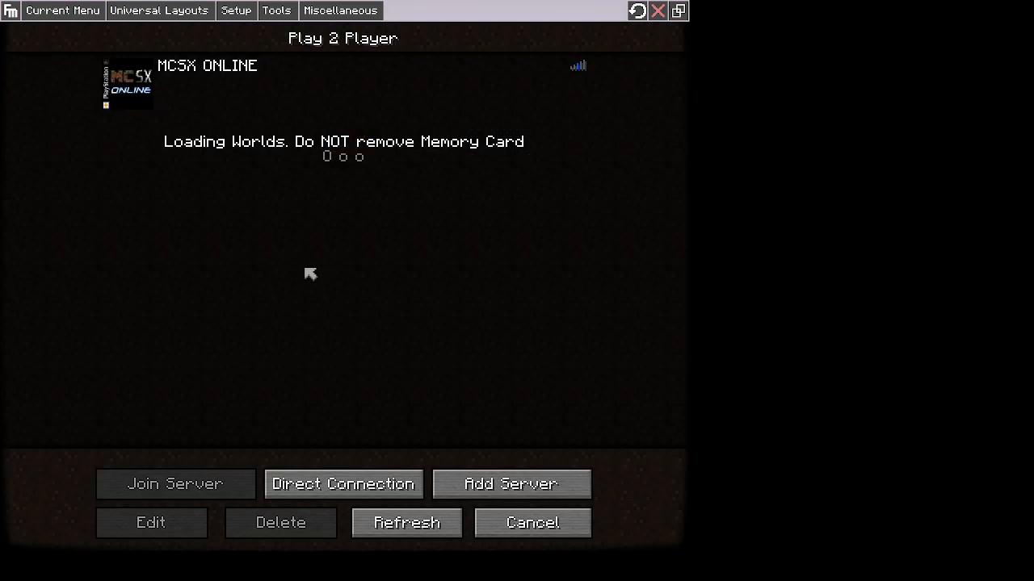
click(343, 485)
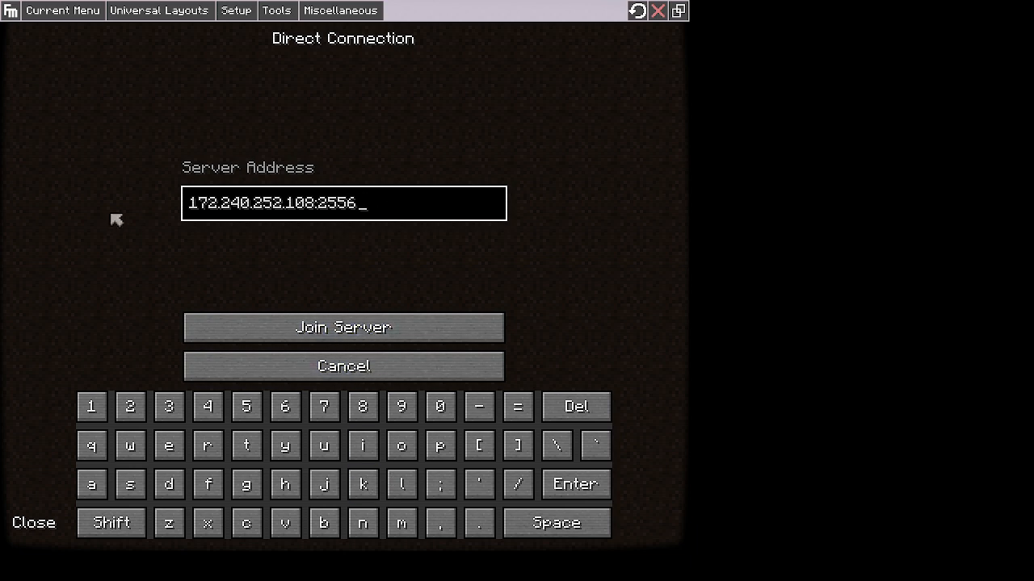
text(MCSXSERVERJRJ.aternos.me)
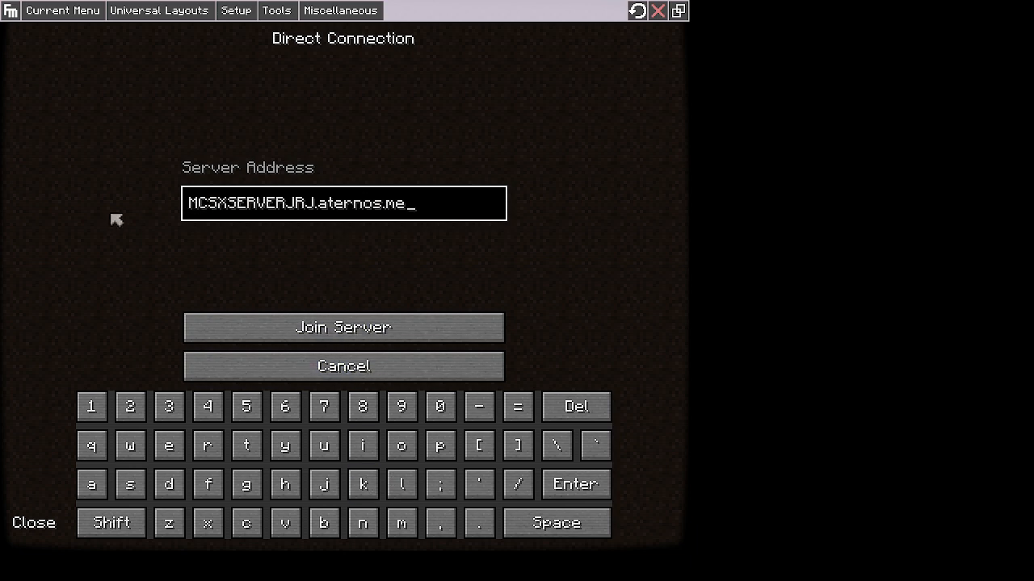
mouse_move(326, 559)
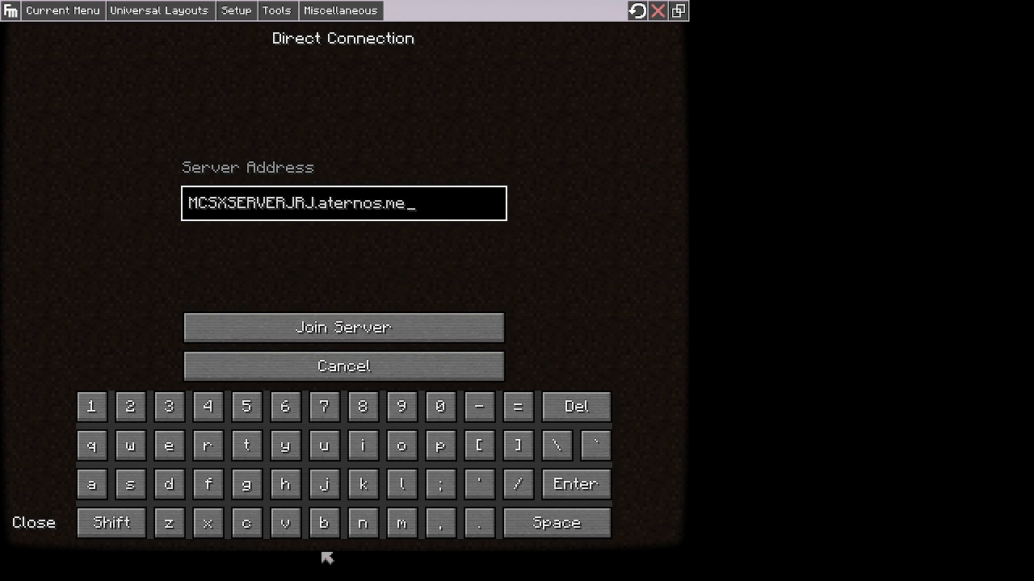
click(342, 327)
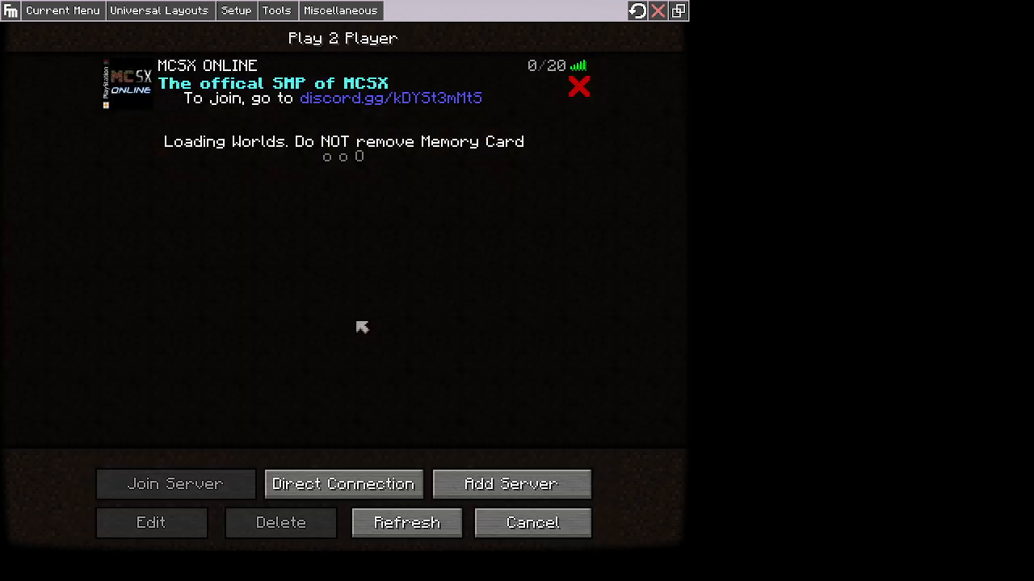